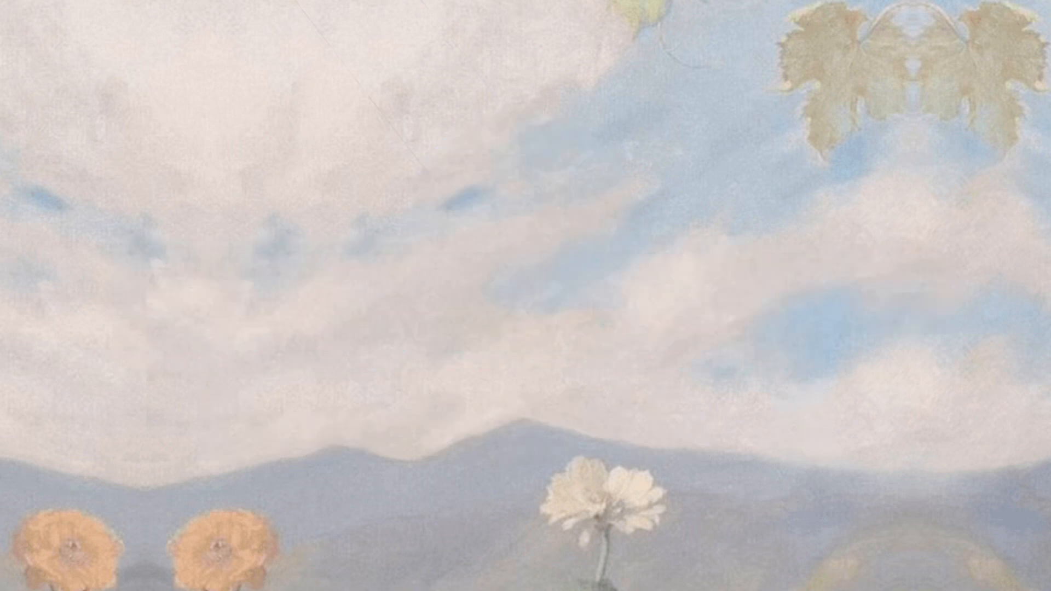
- Play the animation until the SUBSCRIBED button and bell appear over the sky-and-mountains background
click(511, 307)
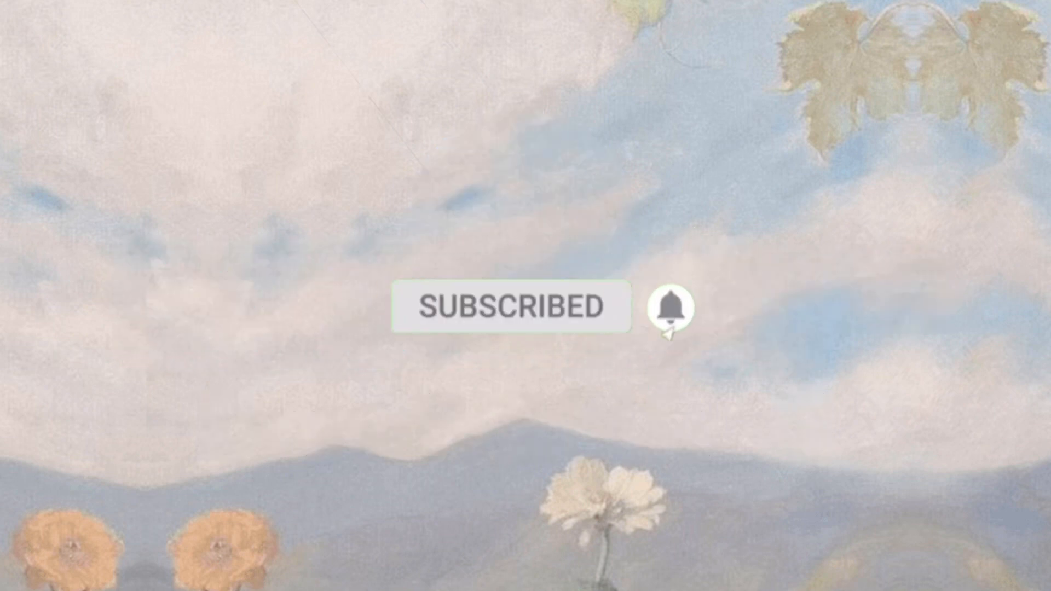